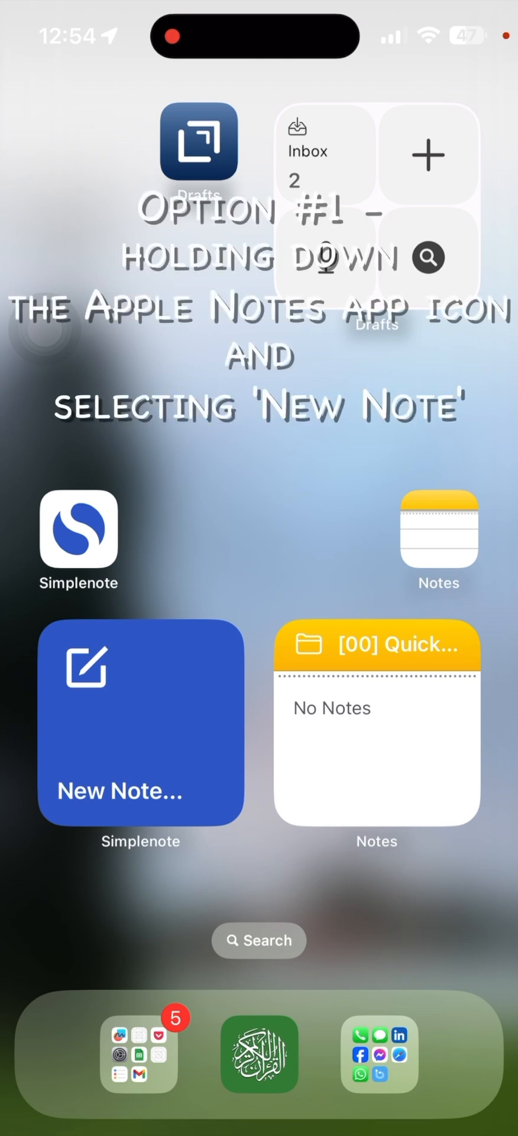
Step: Long-press the Notes app icon to show its New Note and checklist quick actions
left_click(438, 529)
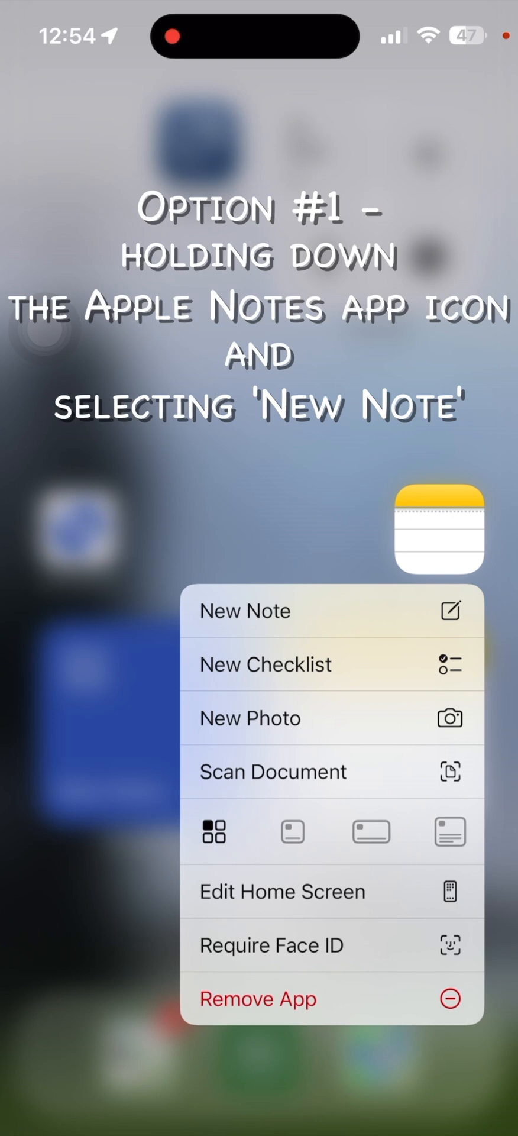
Step: Choose New Note from the Notes quick-action menu
left_click(244, 610)
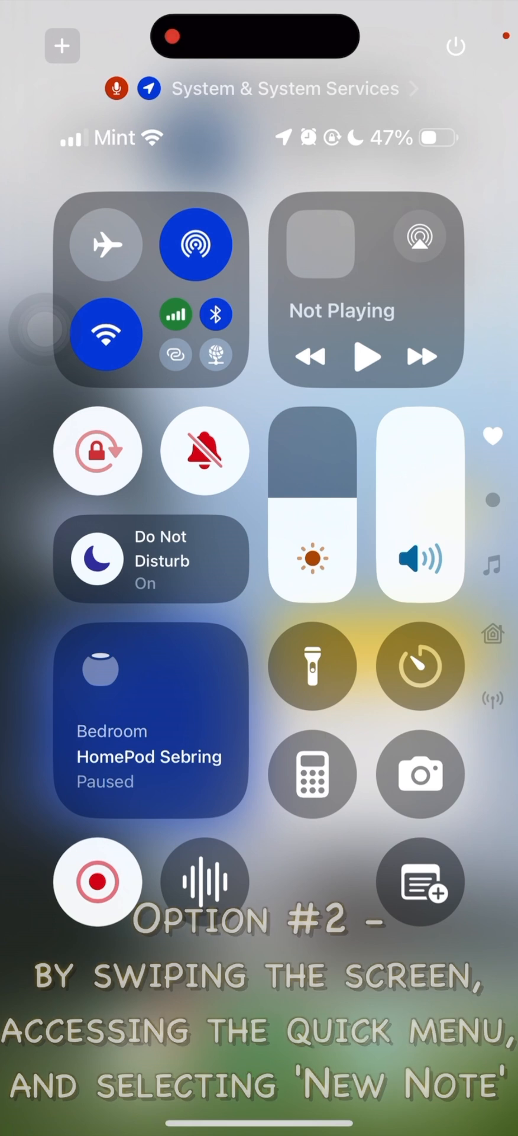
left_click(419, 883)
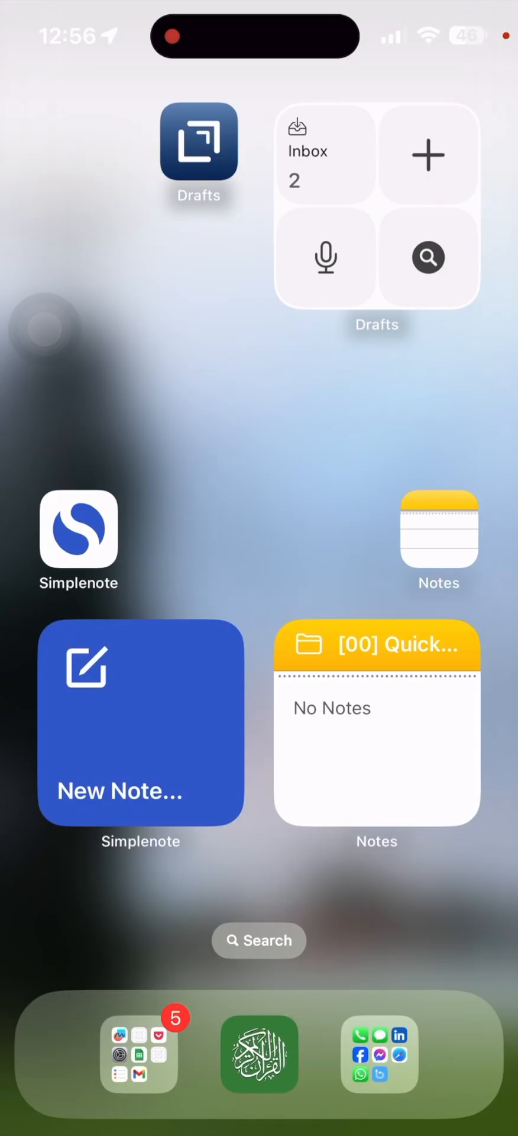
Step: Open search on the Drafts widget to list the two saved drafts
left_click(428, 258)
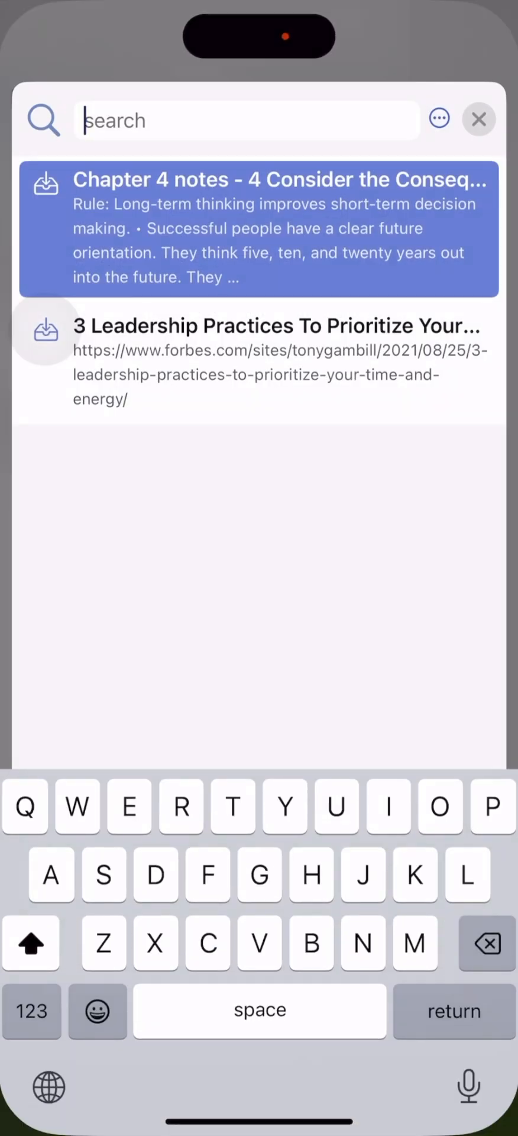